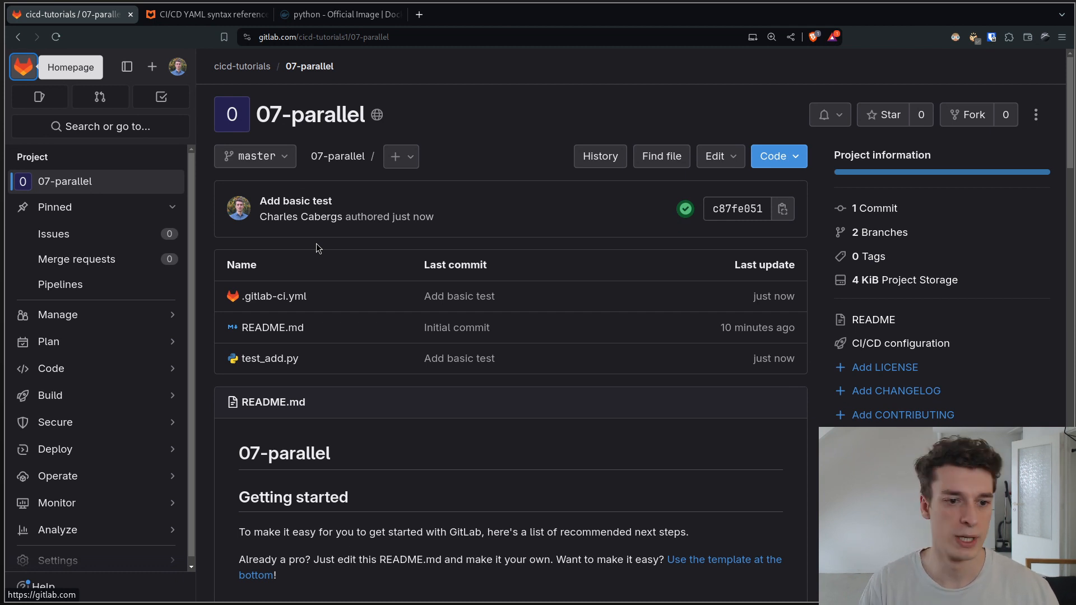
{"action": "mouse_move", "coordinate": [270, 295]}
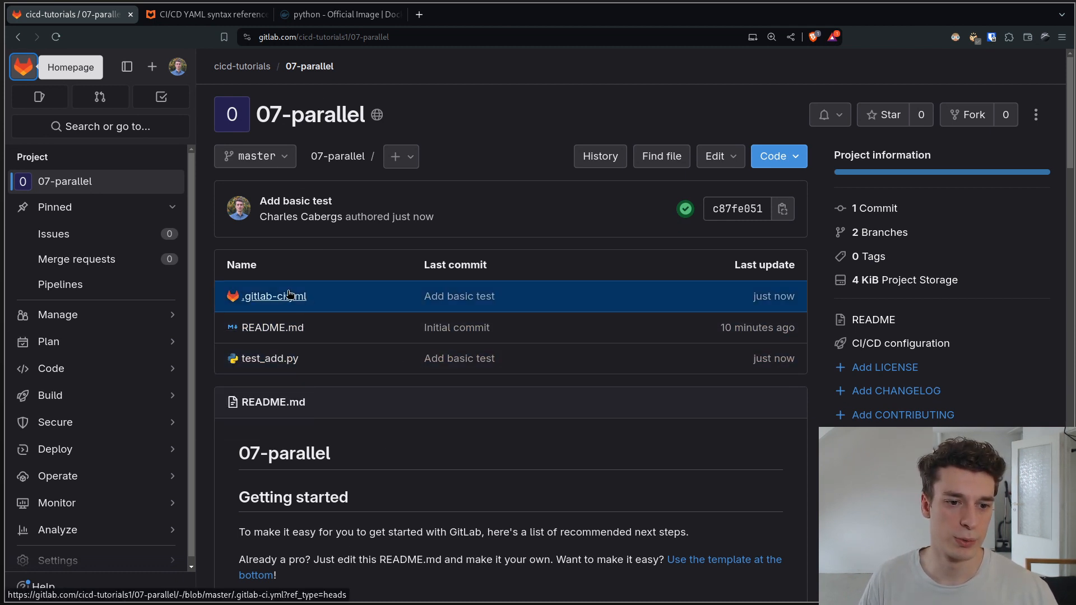
Step: View the 07-parallel project's .gitlab-ci.yml pytest job on python:3-alpine, then return
{"action": "left_click", "coordinate": [274, 296]}
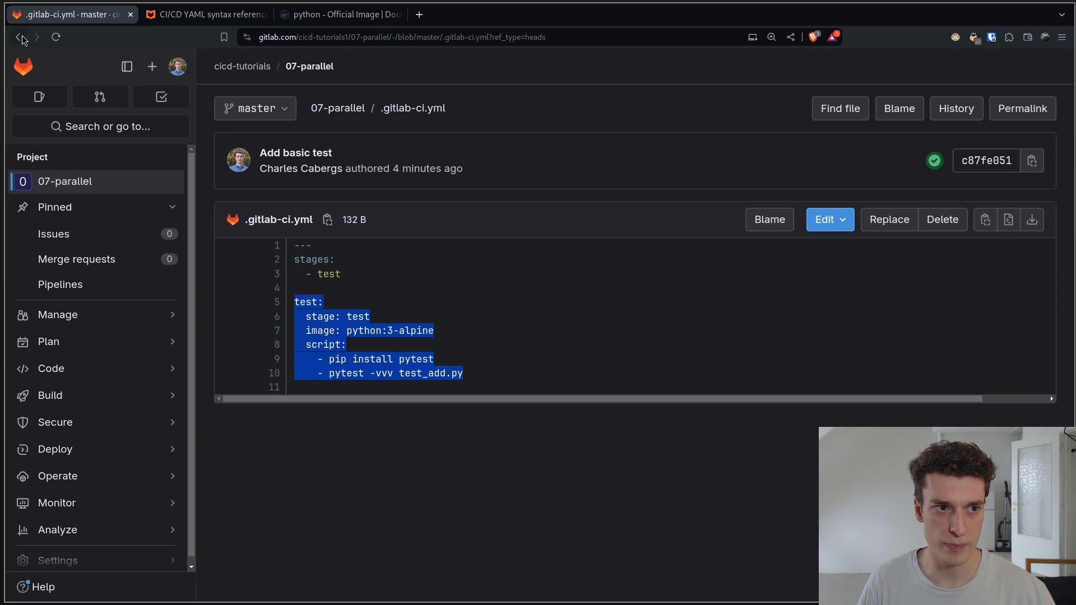
{"action": "left_click", "coordinate": [19, 37]}
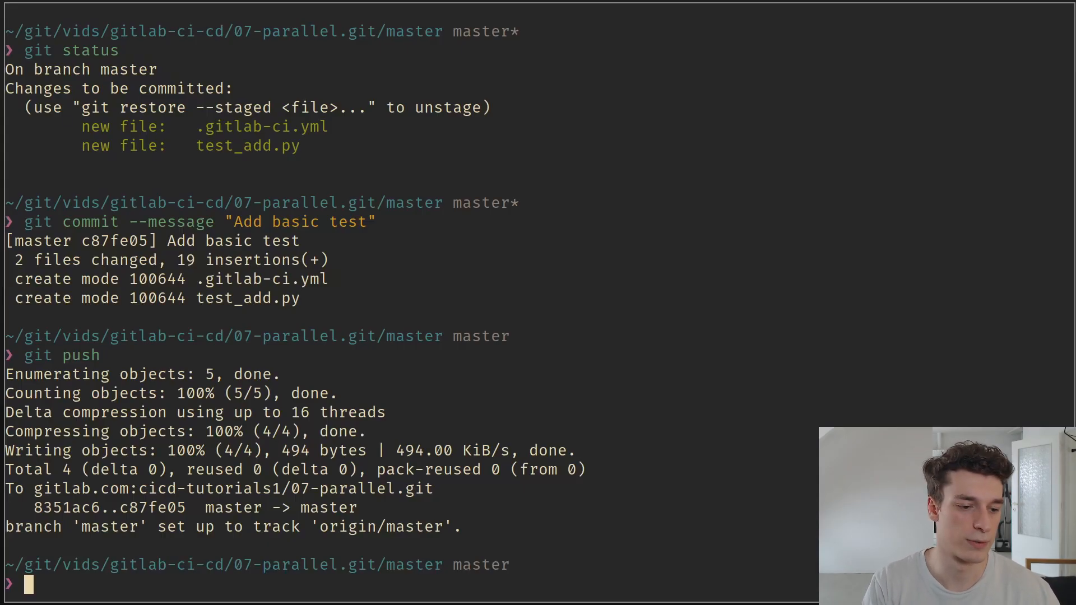
Step: Review the Python 3.10–3.12 by alpine/bullseye parallel matrix in .gitlab-ci.yml using Neovim
{"action": "type", "text": "v .gitlab-ci.yml"}
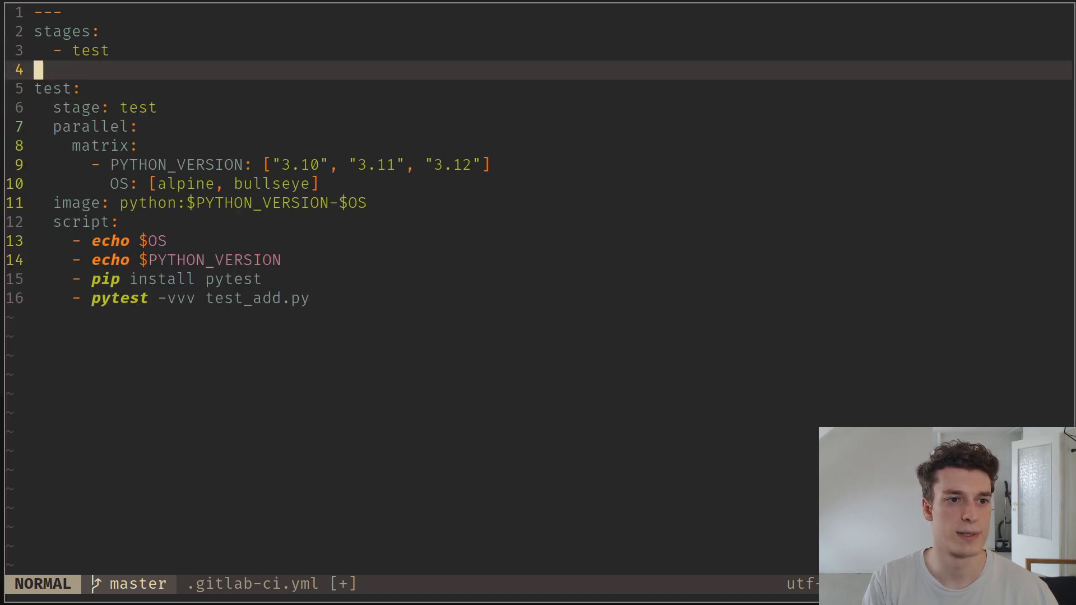
{"action": "key", "text": "j"}
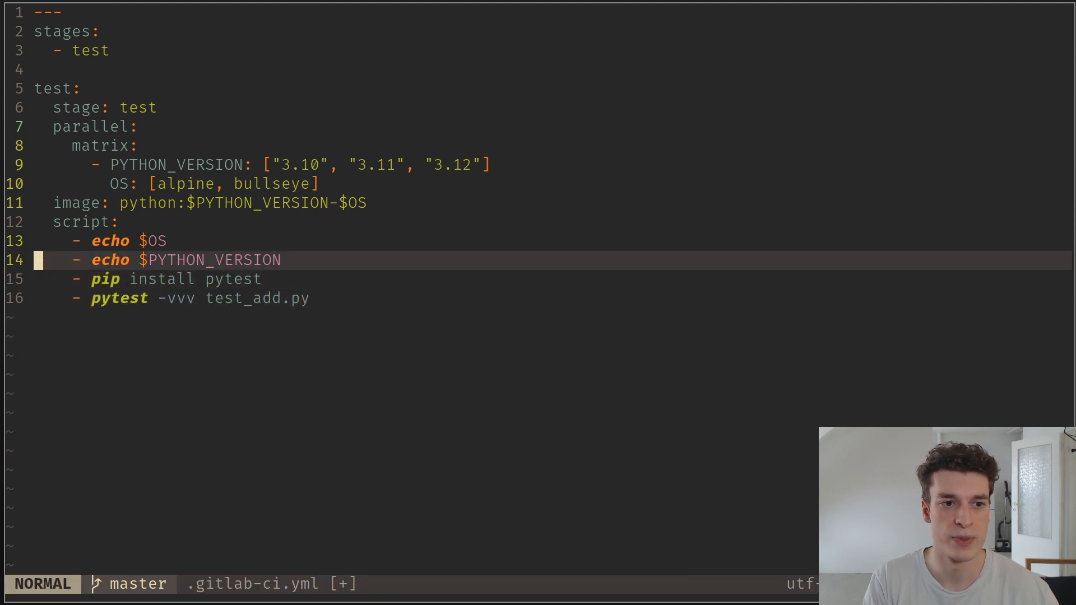
{"action": "key", "text": "V"}
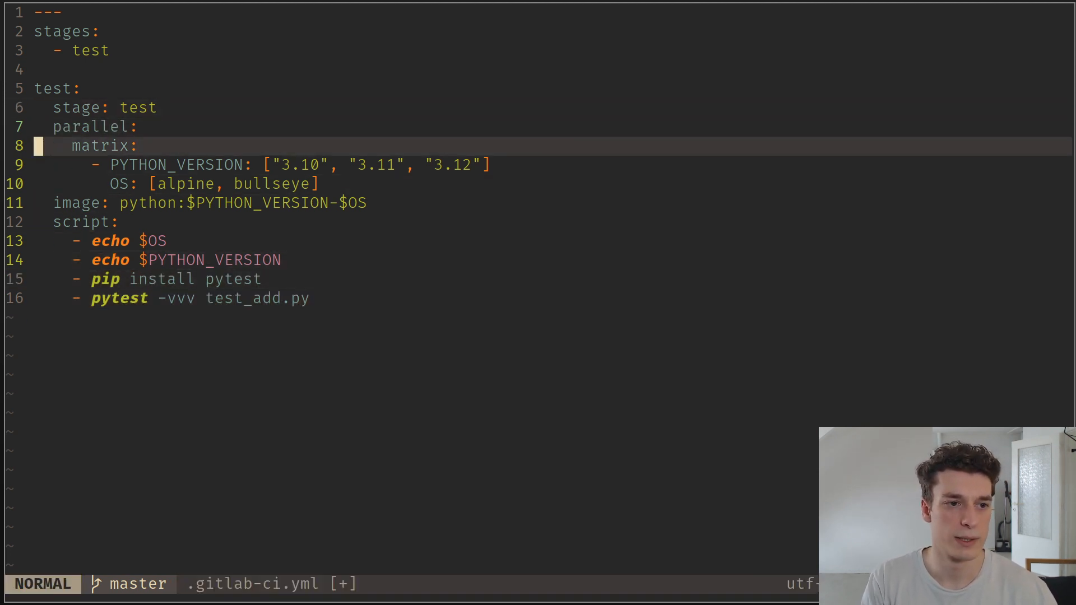
{"action": "key", "text": "v"}
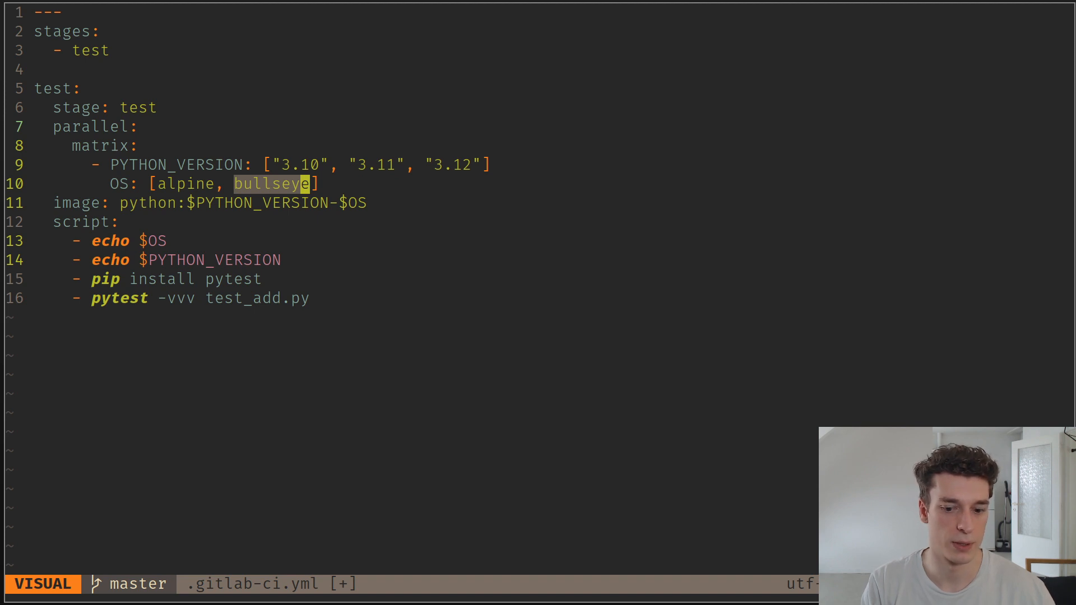
{"action": "key", "text": "Escape"}
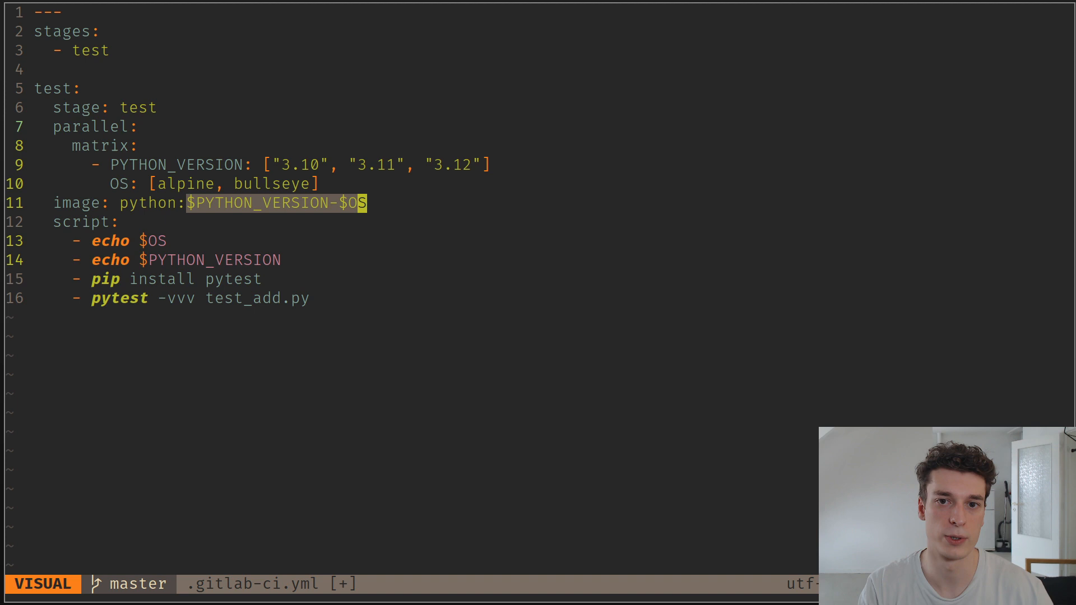
{"action": "key", "text": "Escape"}
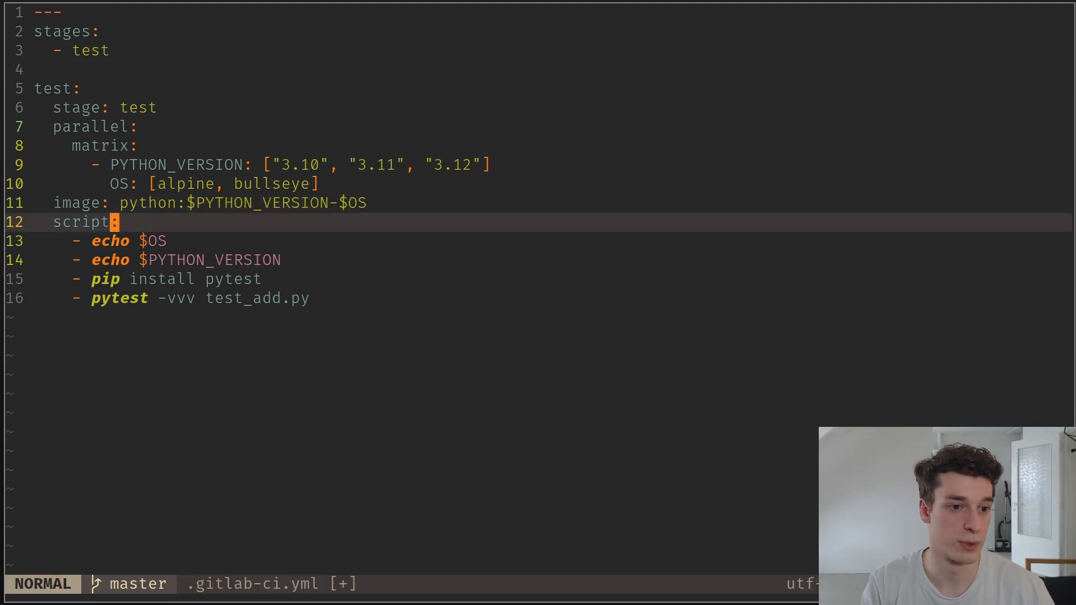
{"action": "key", "text": "V"}
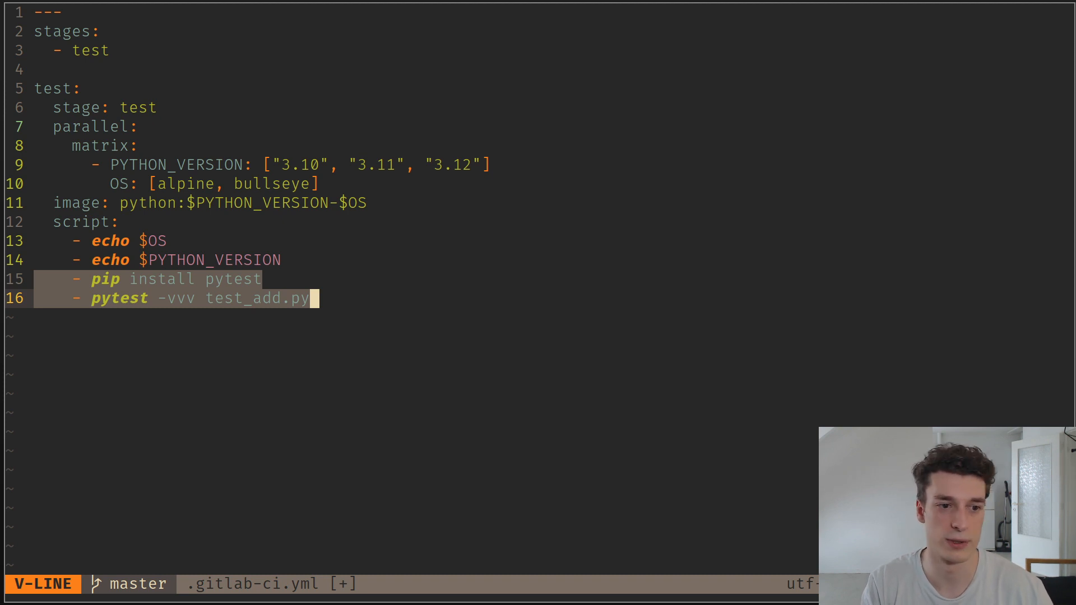
{"action": "key", "text": "Escape"}
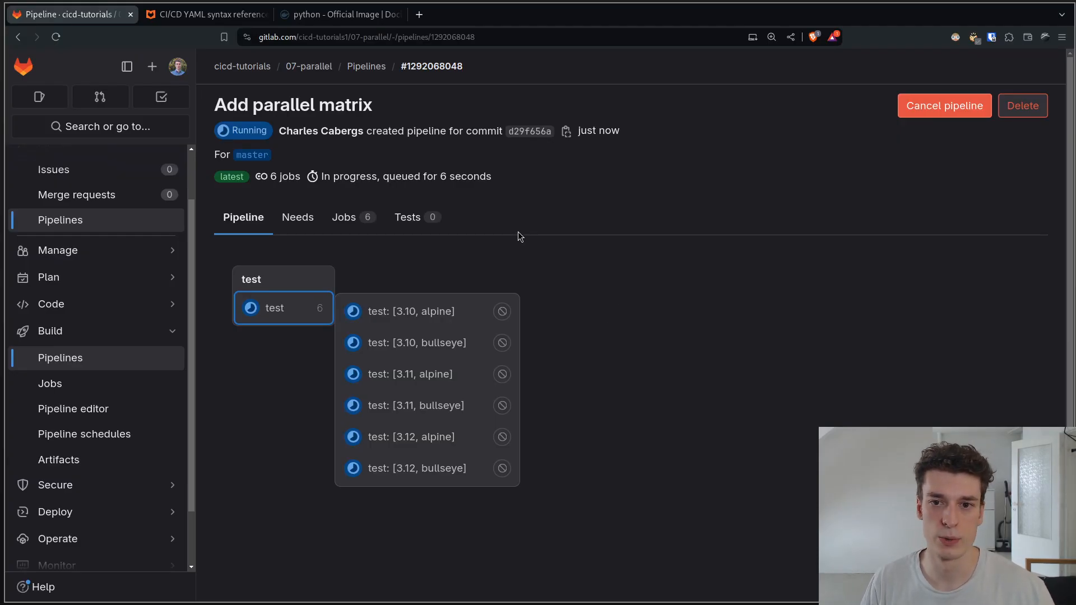
{"action": "mouse_move", "coordinate": [269, 372]}
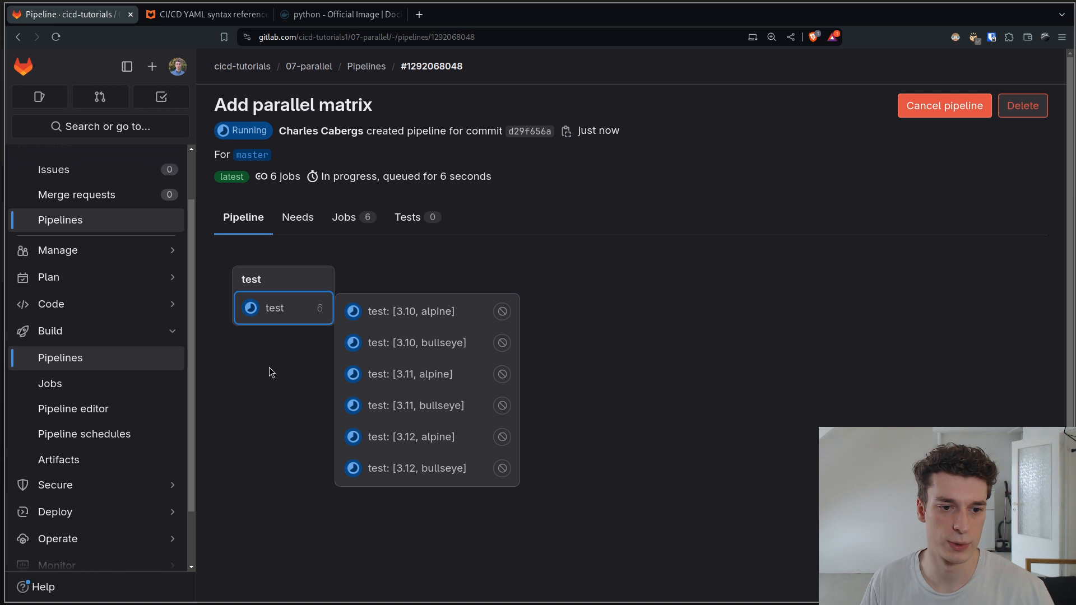
{"action": "mouse_move", "coordinate": [403, 479]}
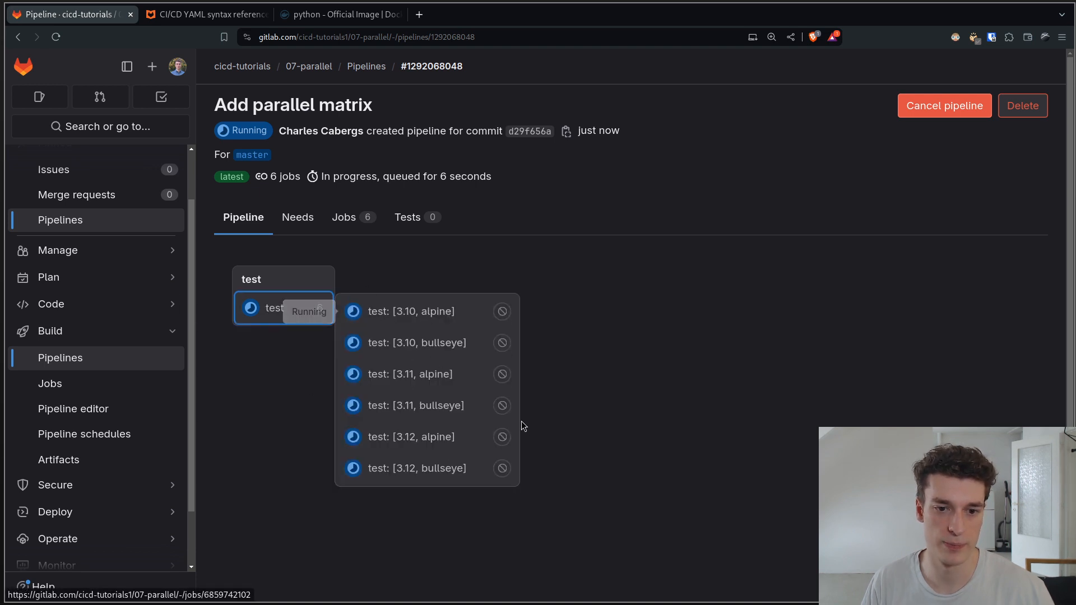
{"action": "mouse_move", "coordinate": [416, 312]}
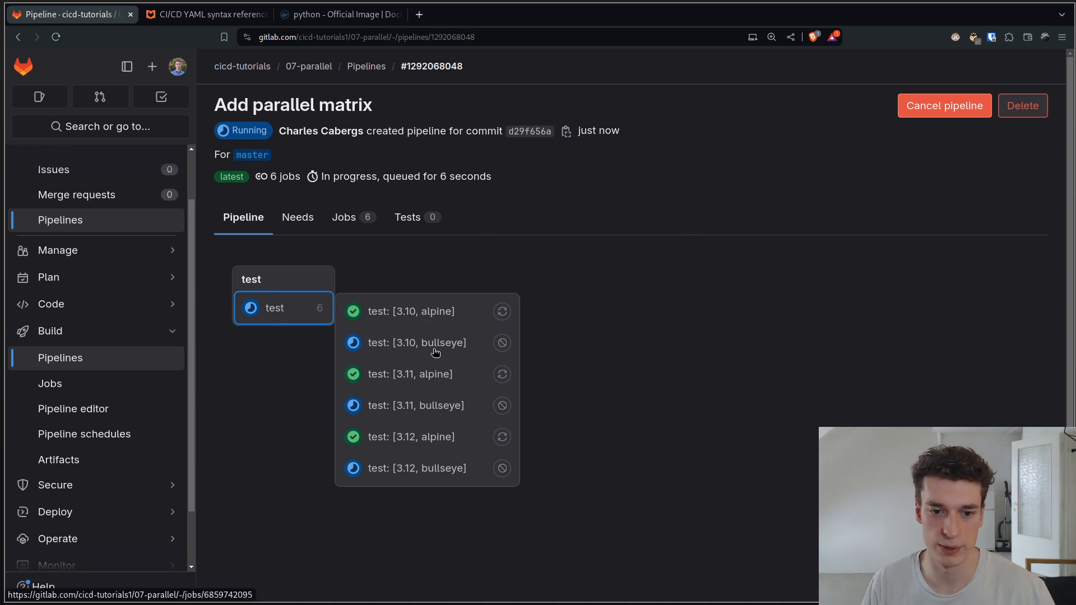
Step: Open the passed test: [3.11, alpine] job log and highlight the python:3.11-alpine image tag
{"action": "left_click", "coordinate": [409, 374]}
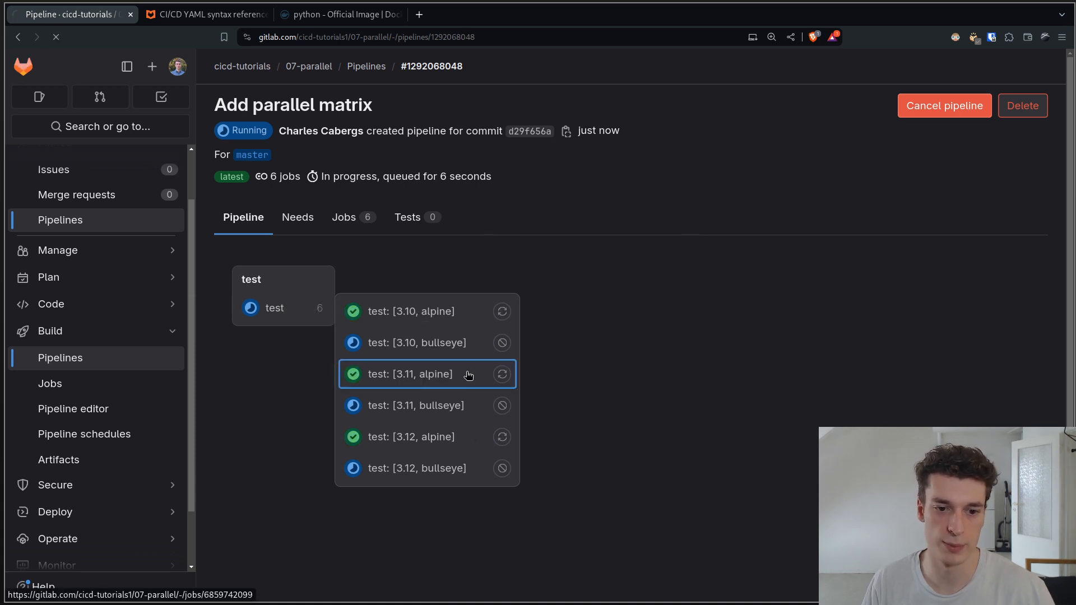
{"action": "left_click", "coordinate": [410, 374]}
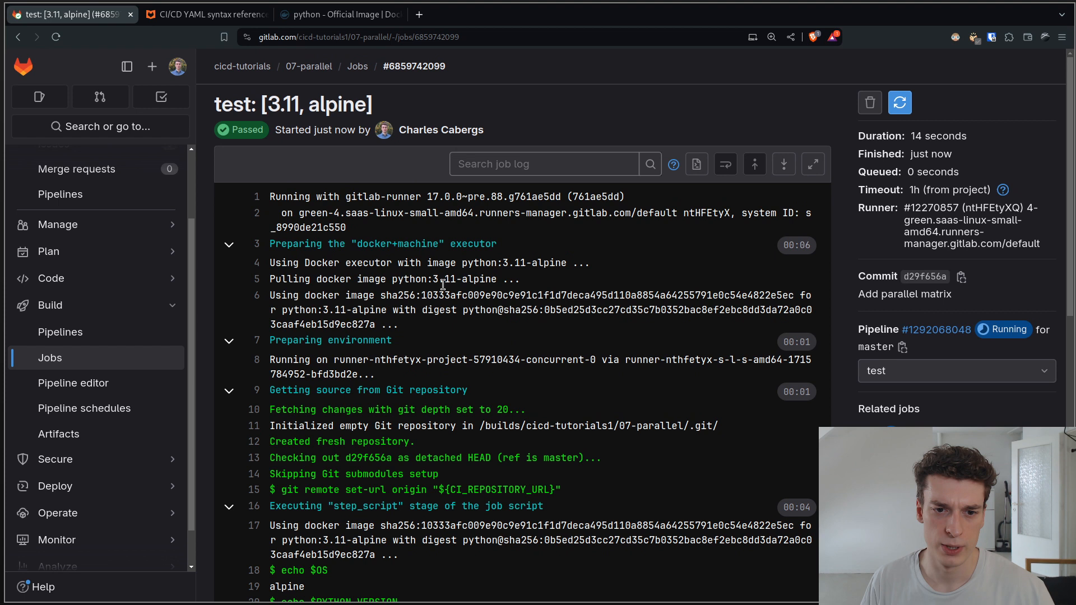
{"action": "left_click_drag", "start_coordinate": [389, 279], "coordinate": [511, 279]}
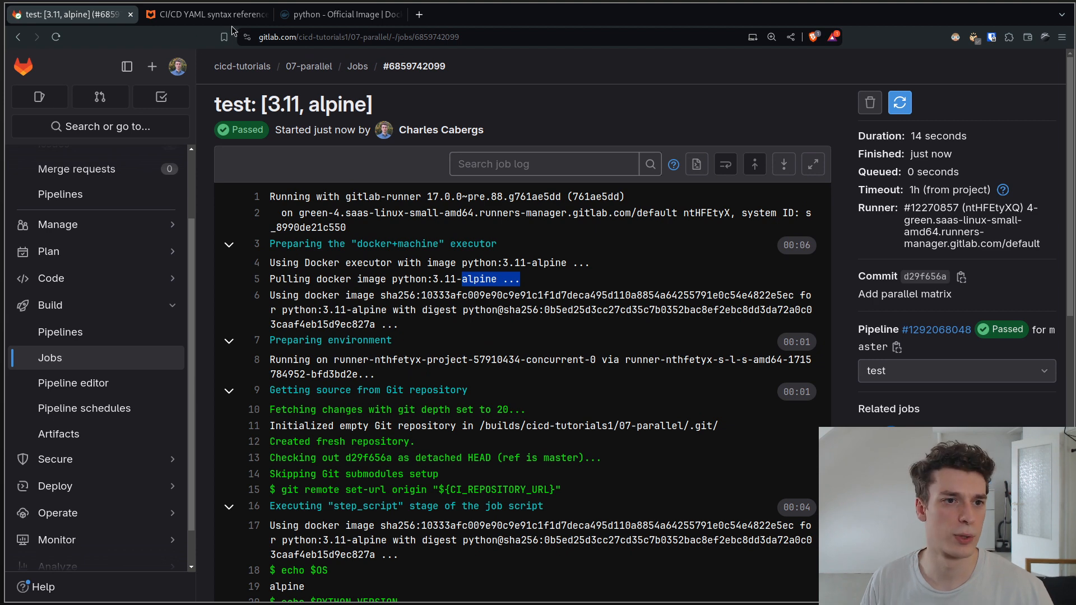
Step: Show the parallel:matrix deploystacks example in the CI/CD YAML reference tab
{"action": "left_click", "coordinate": [205, 14]}
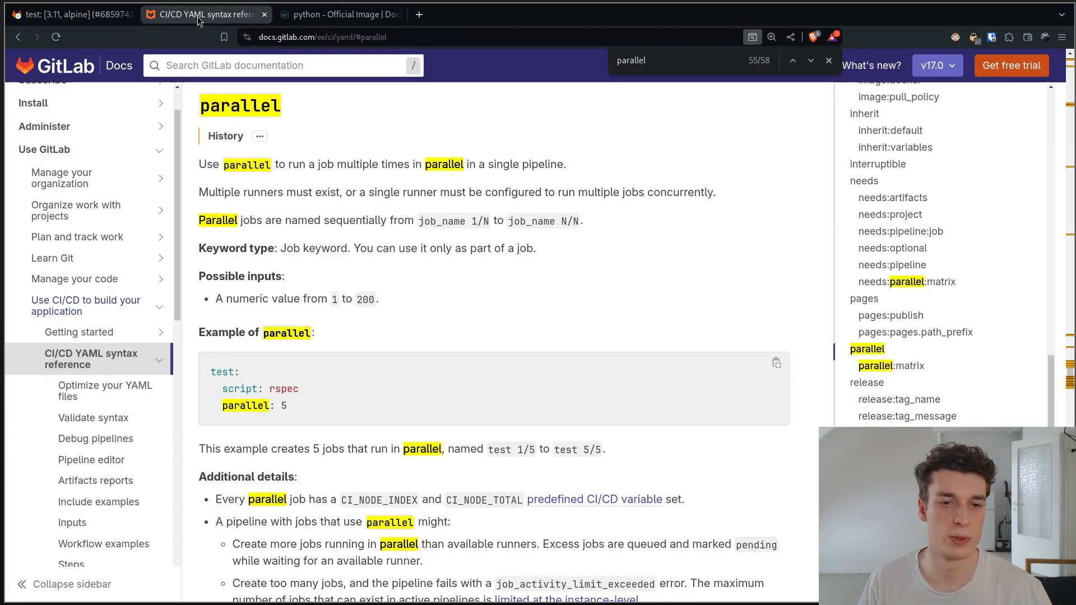
{"action": "scroll", "scroll_direction": "down", "scroll_amount": 3}
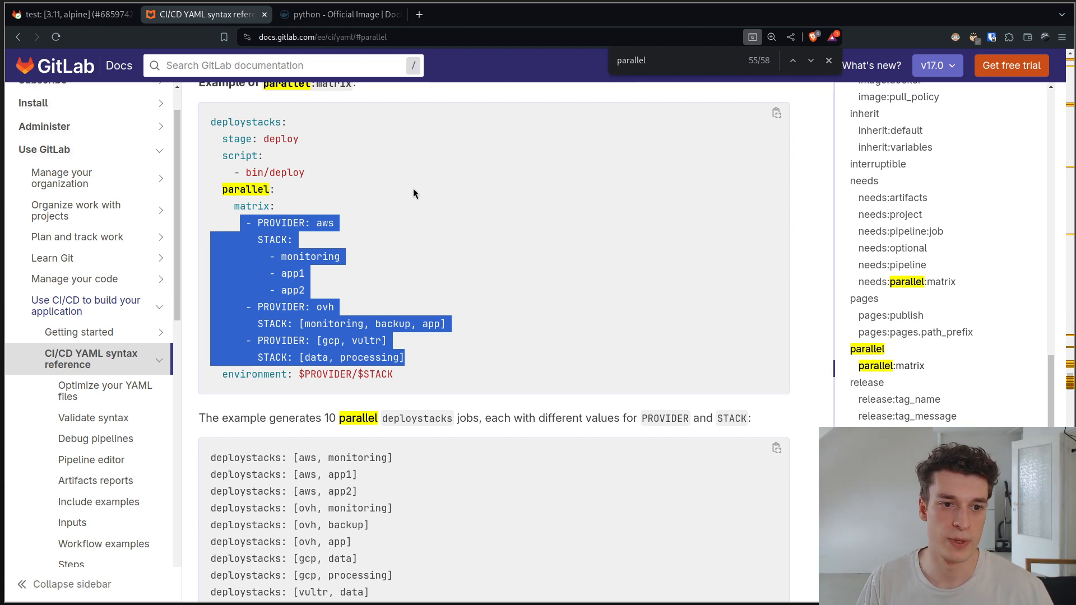
{"action": "mouse_move", "coordinate": [679, 309]}
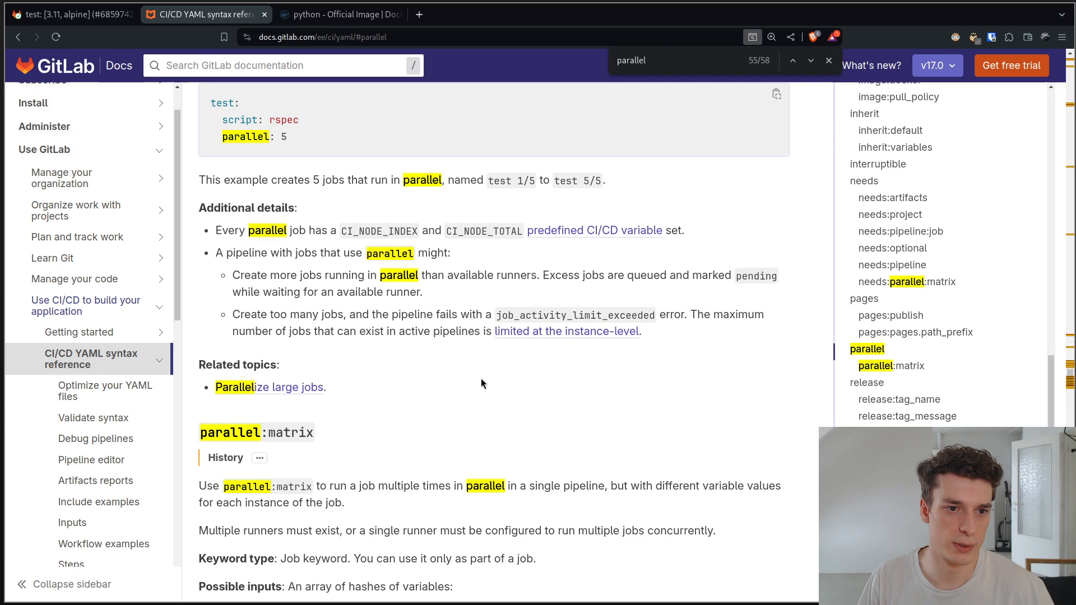
Step: Highlight CI_NODE_TOTAL and the job count 5 in the docs' parallel example
{"action": "scroll", "scroll_direction": "up", "scroll_amount": 3}
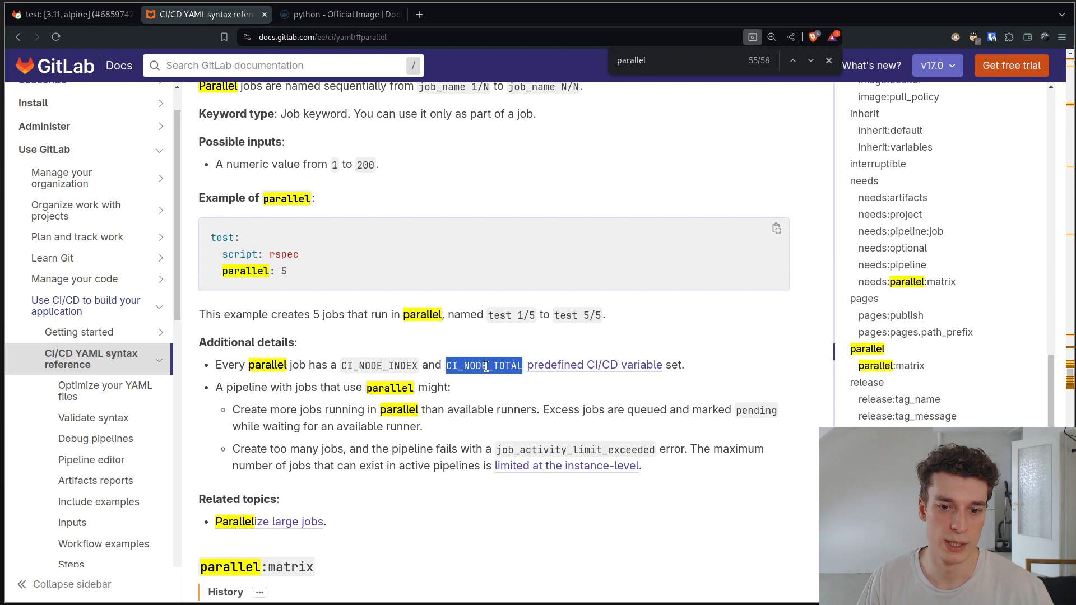
{"action": "double_click", "coordinate": [283, 272]}
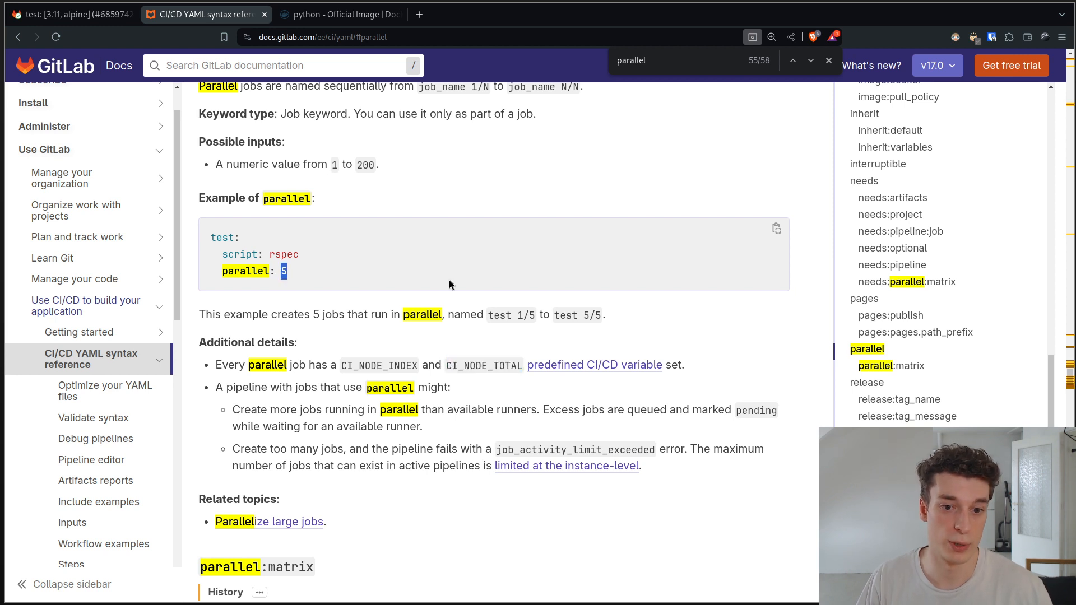
{"action": "double_click", "coordinate": [378, 364]}
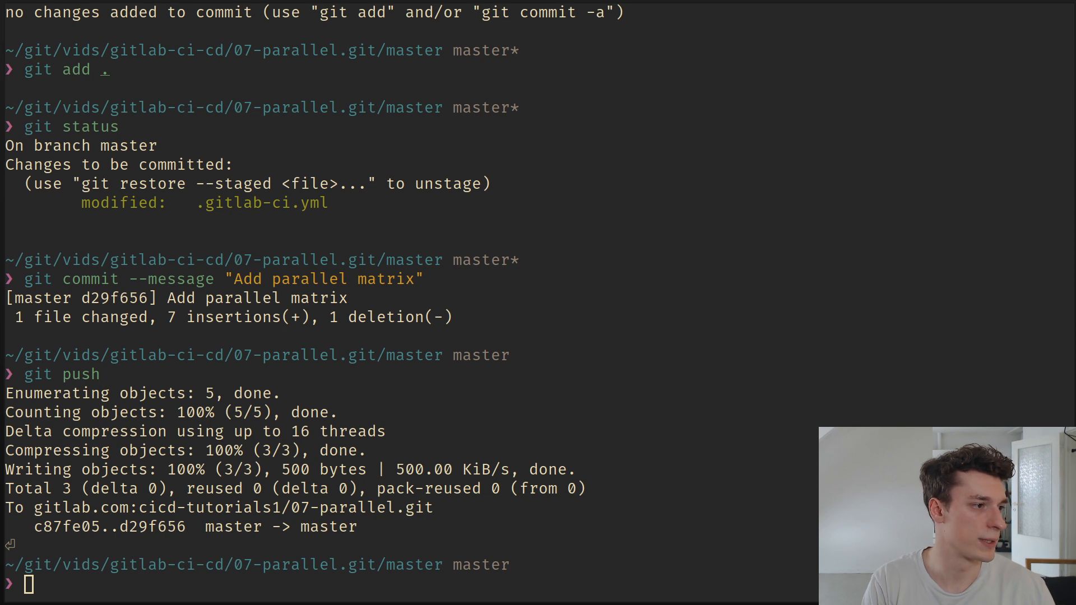
Step: Reopen .gitlab-ci.yml in Neovim to show the parallel: 5 test job
{"action": "type", "text": "v .gitlab-ci.yml"}
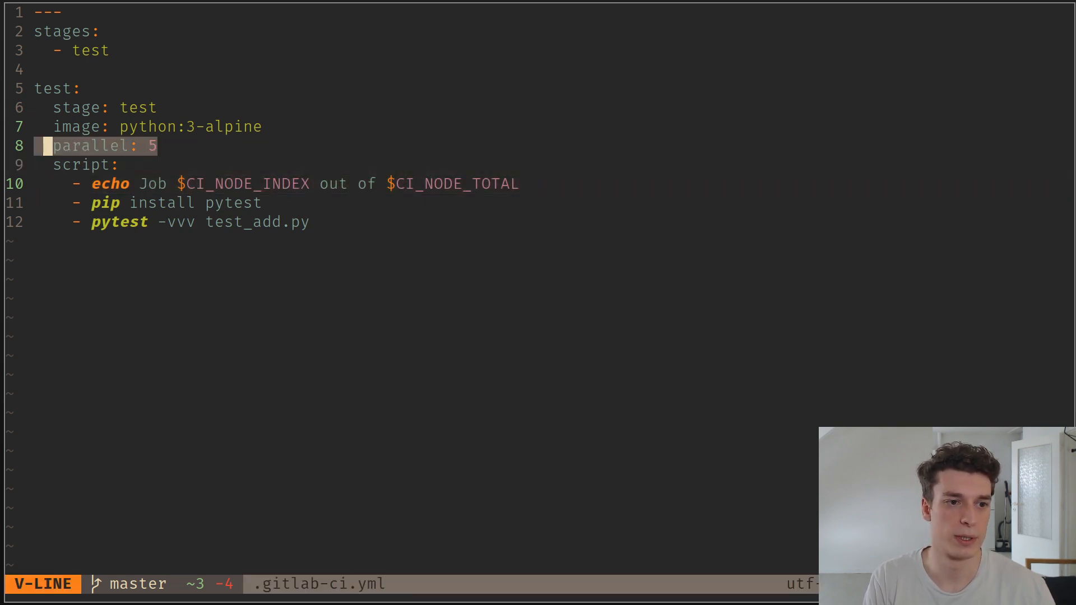
{"action": "key", "text": "Escape"}
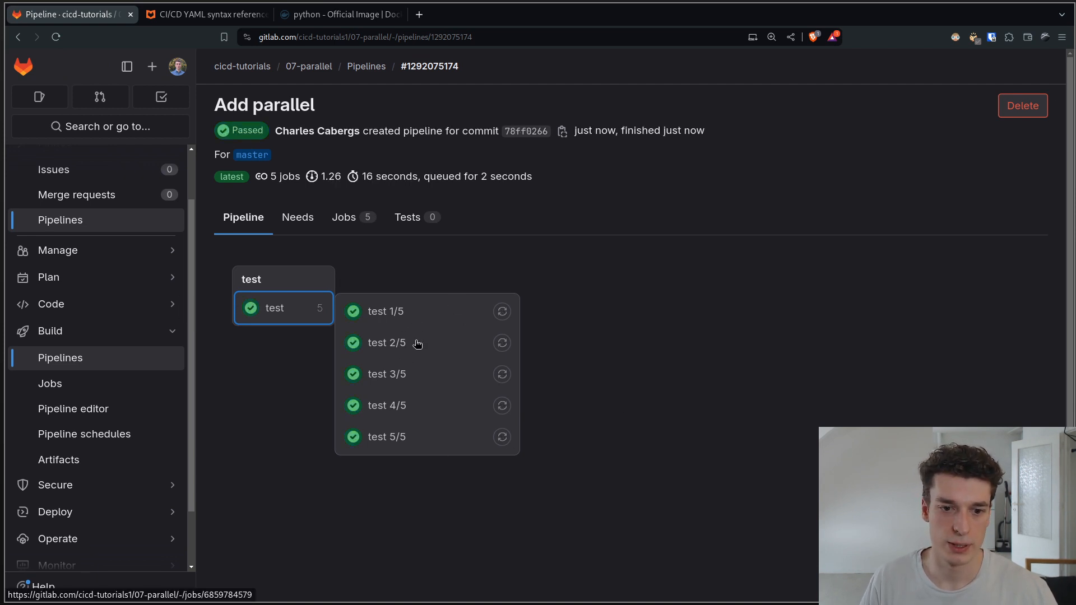
Step: Open the test 2/5 job log and highlight 'out of 5' in its output
{"action": "left_click", "coordinate": [386, 342]}
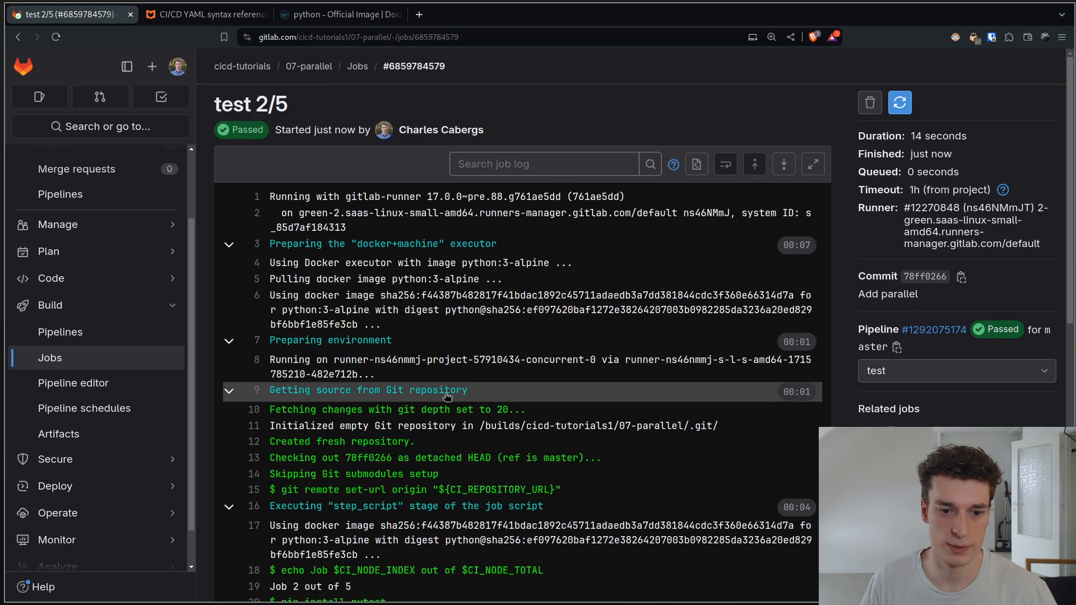
{"action": "scroll", "scroll_direction": "down", "scroll_amount": 3}
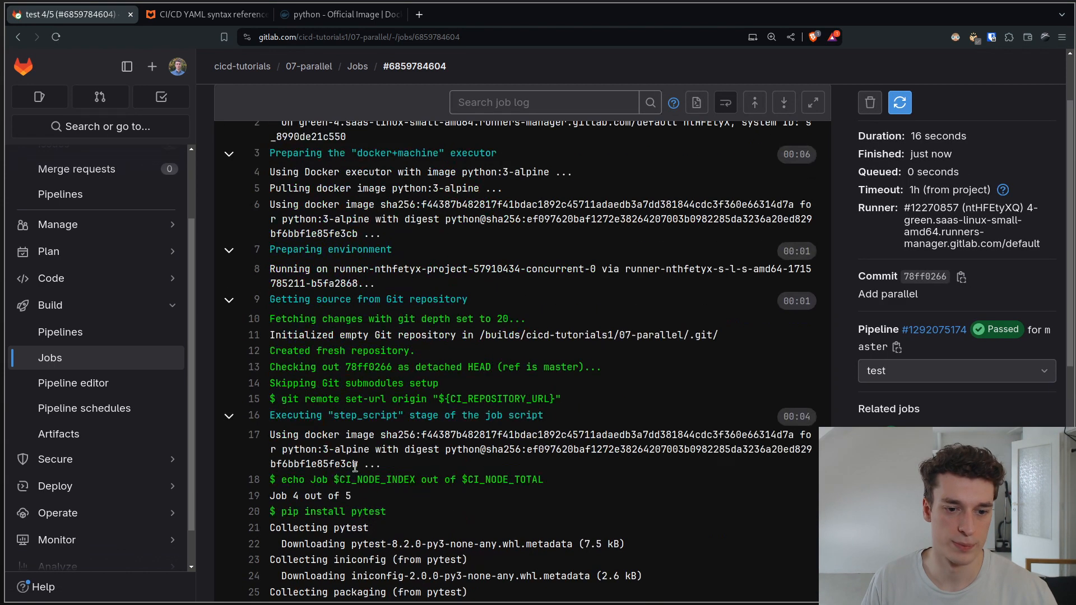
{"action": "double_click", "coordinate": [323, 495]}
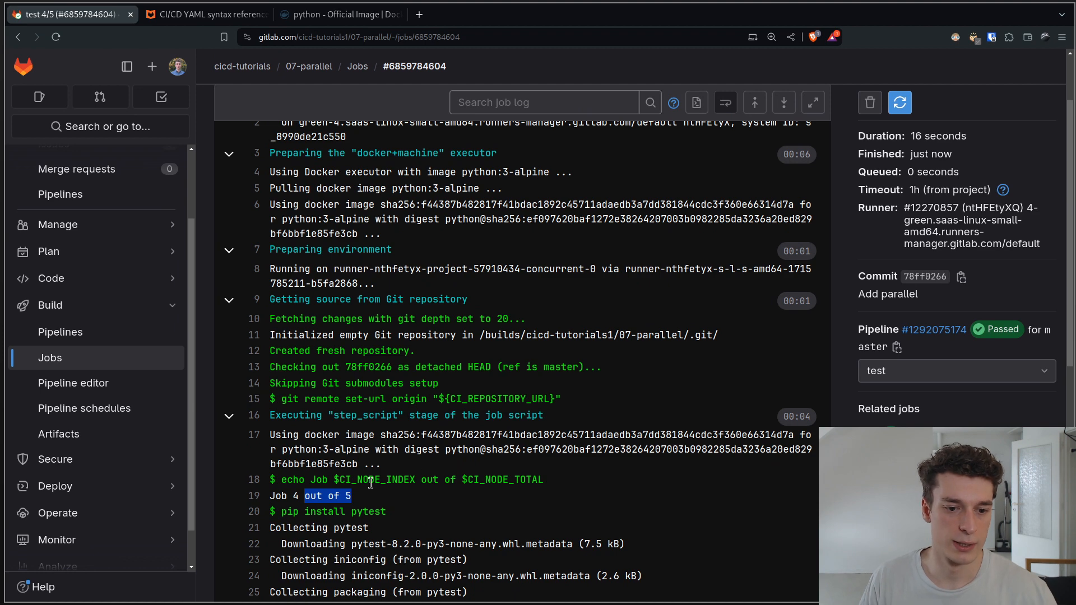